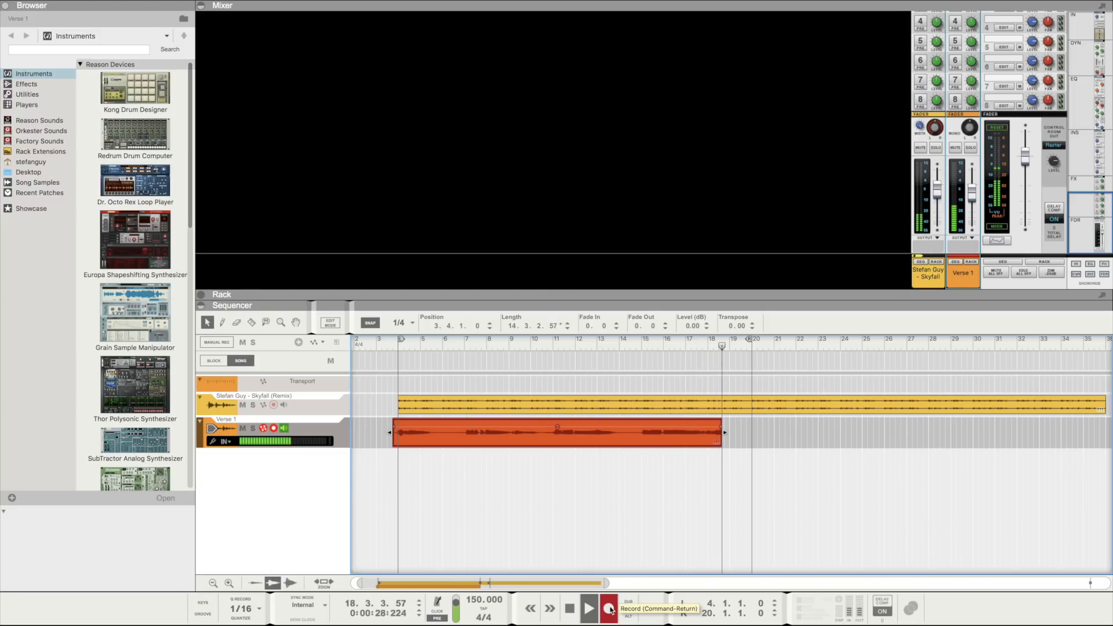
# Show the audio preferences with the Scarlett 2i2 USB device at 44,100 Hz and 512 samples
pyautogui.click(609, 608)
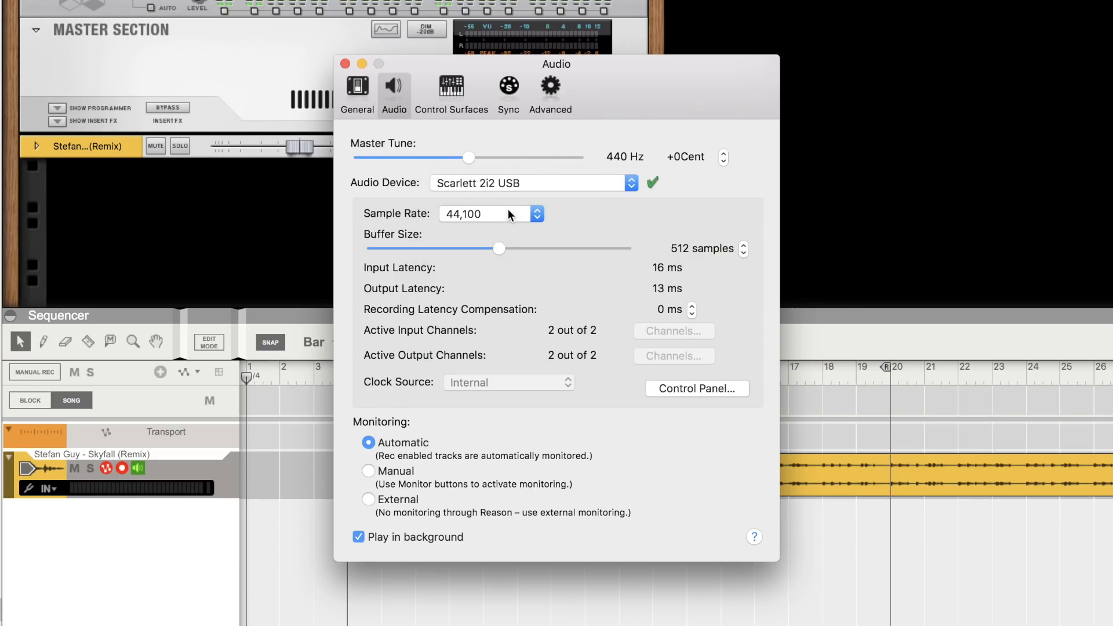
pyautogui.click(491, 214)
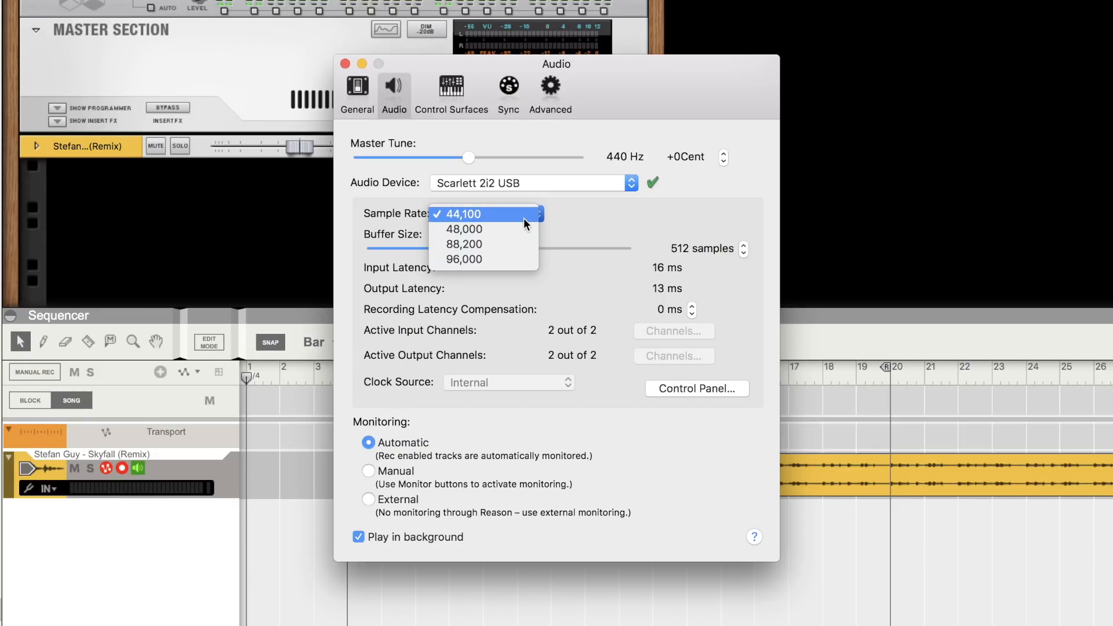
pyautogui.moveTo(464, 228)
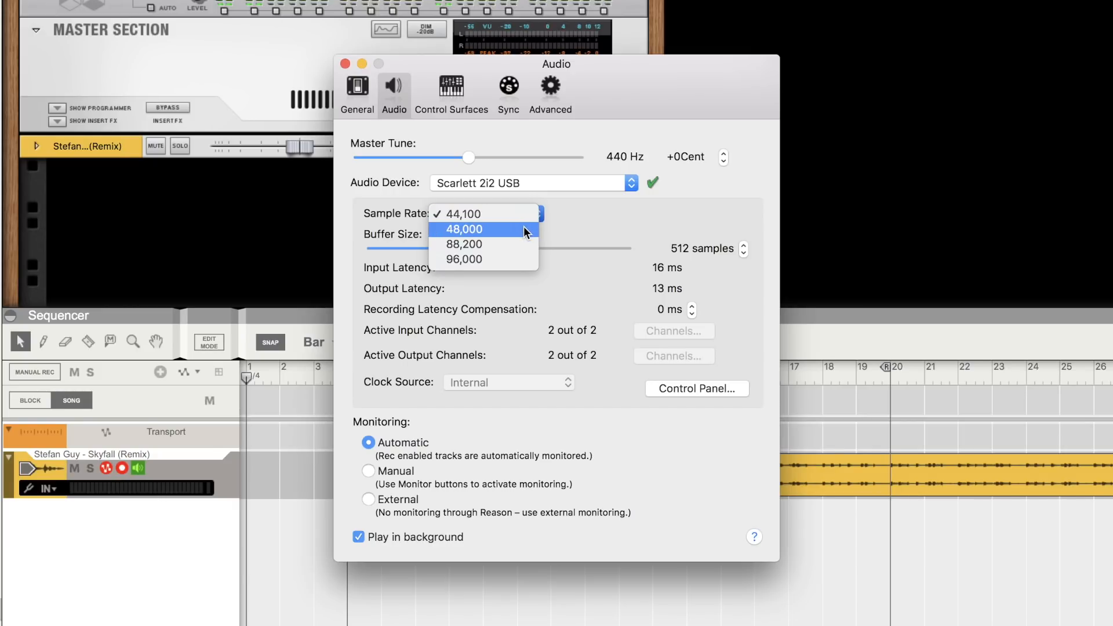
pyautogui.moveTo(523, 250)
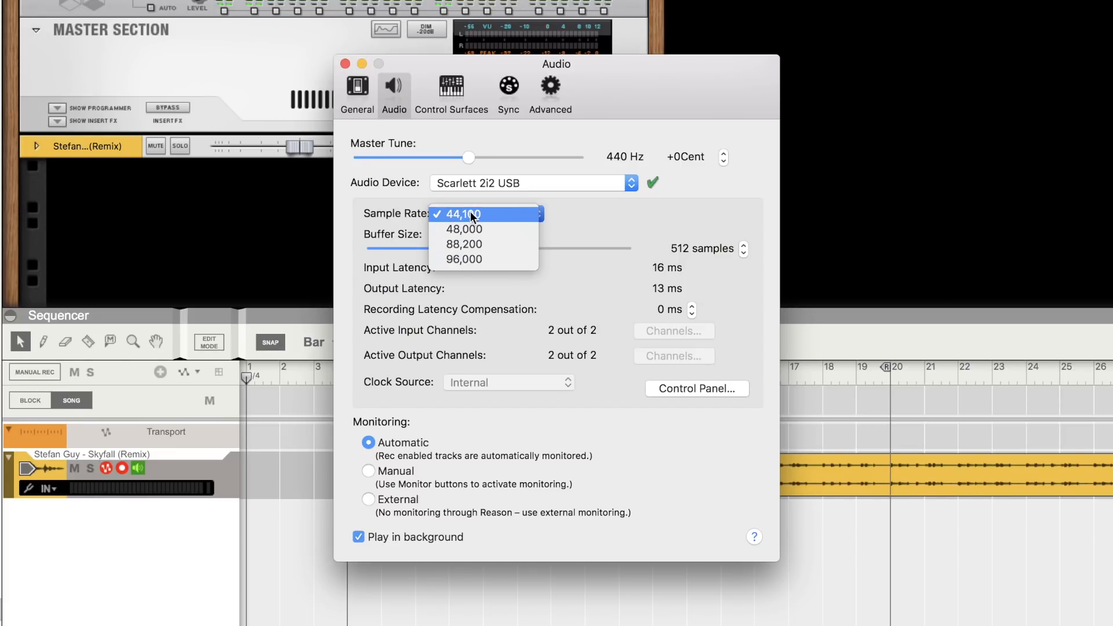
pyautogui.moveTo(569, 223)
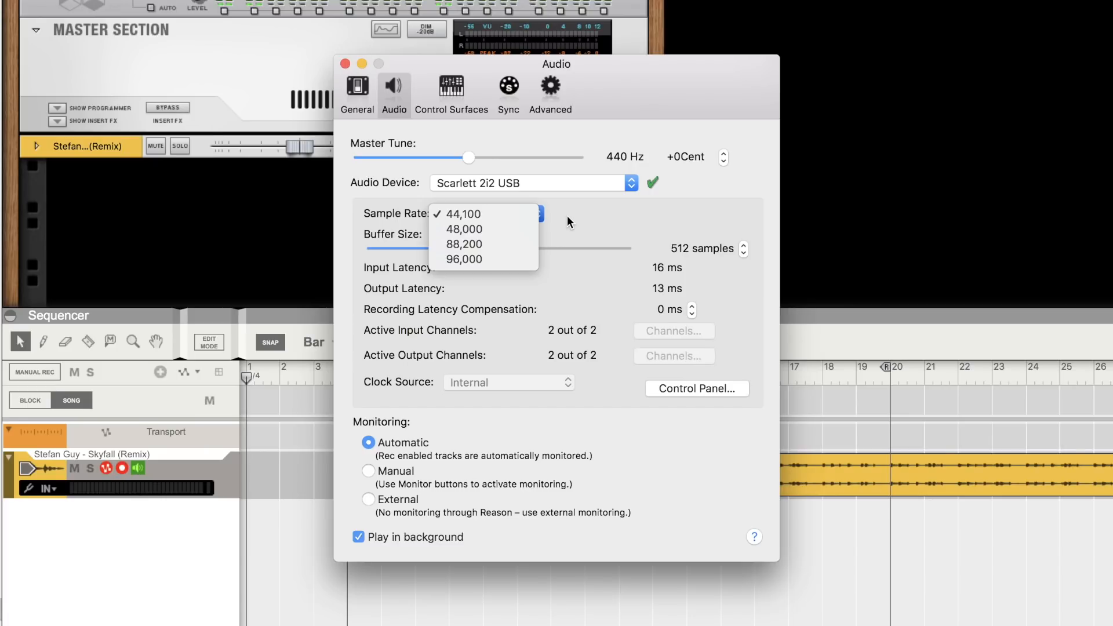
pyautogui.click(461, 214)
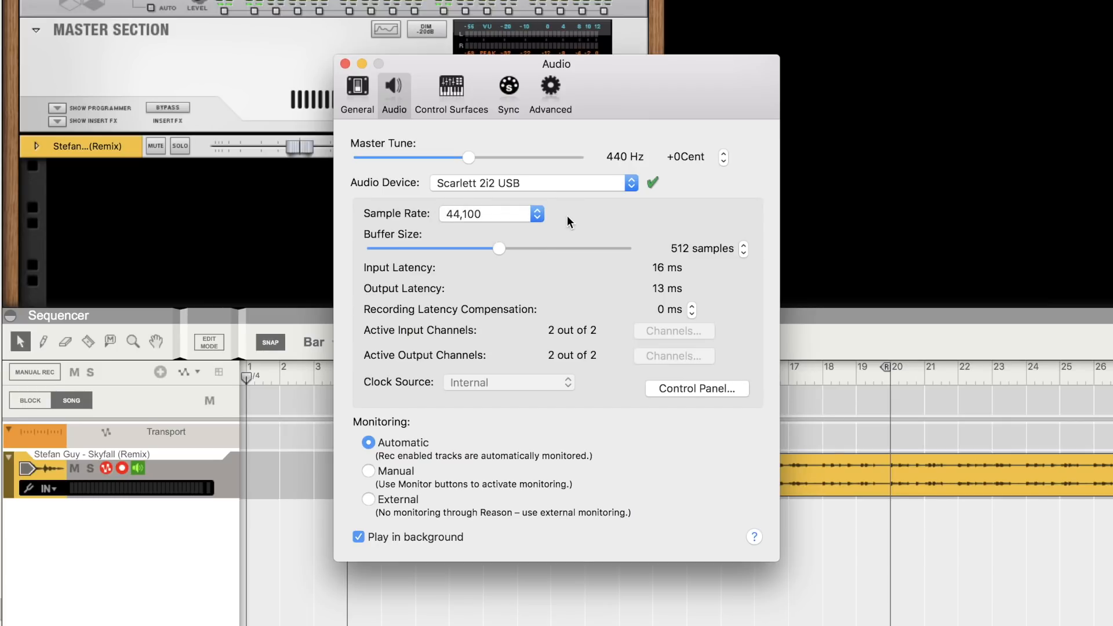
# Try buffer sizes 256, 128, 1,024 and 2,048 samples, then settle back at 512 samples
pyautogui.moveTo(501, 248); pyautogui.dragTo(475, 248)
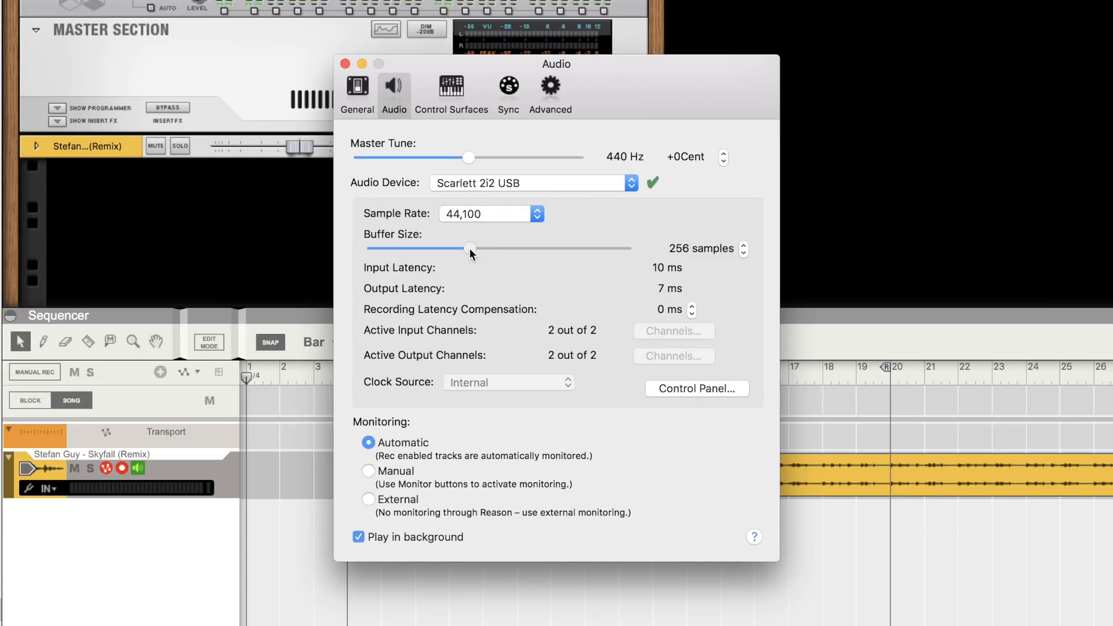
pyautogui.moveTo(470, 248); pyautogui.dragTo(482, 248)
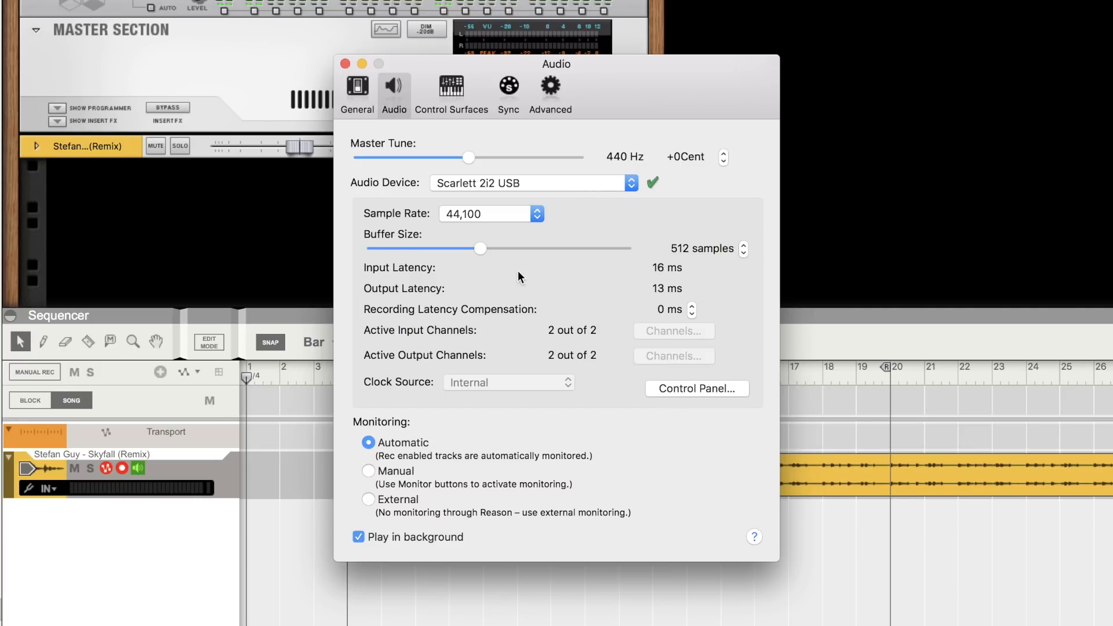
pyautogui.moveTo(411, 298)
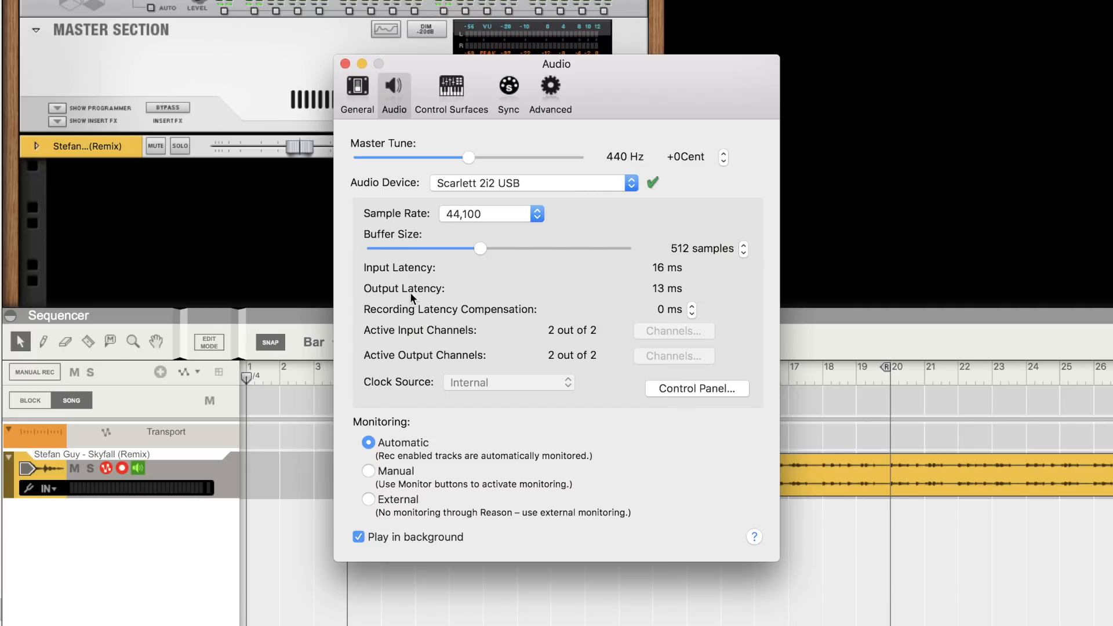
pyautogui.moveTo(480, 249); pyautogui.dragTo(462, 249)
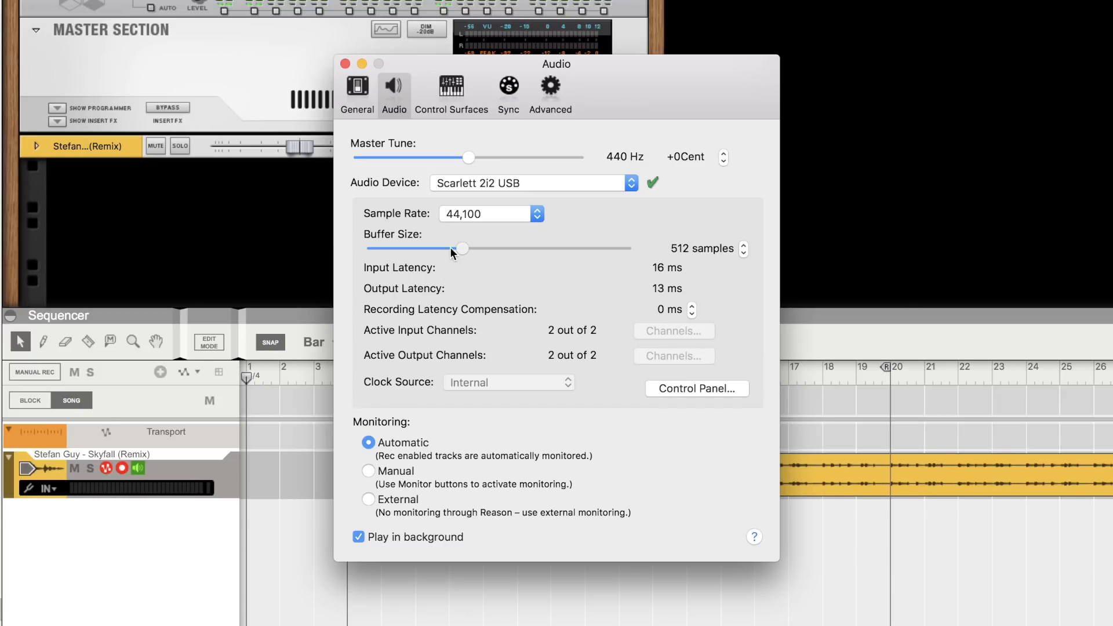
pyautogui.moveTo(464, 248); pyautogui.dragTo(427, 248)
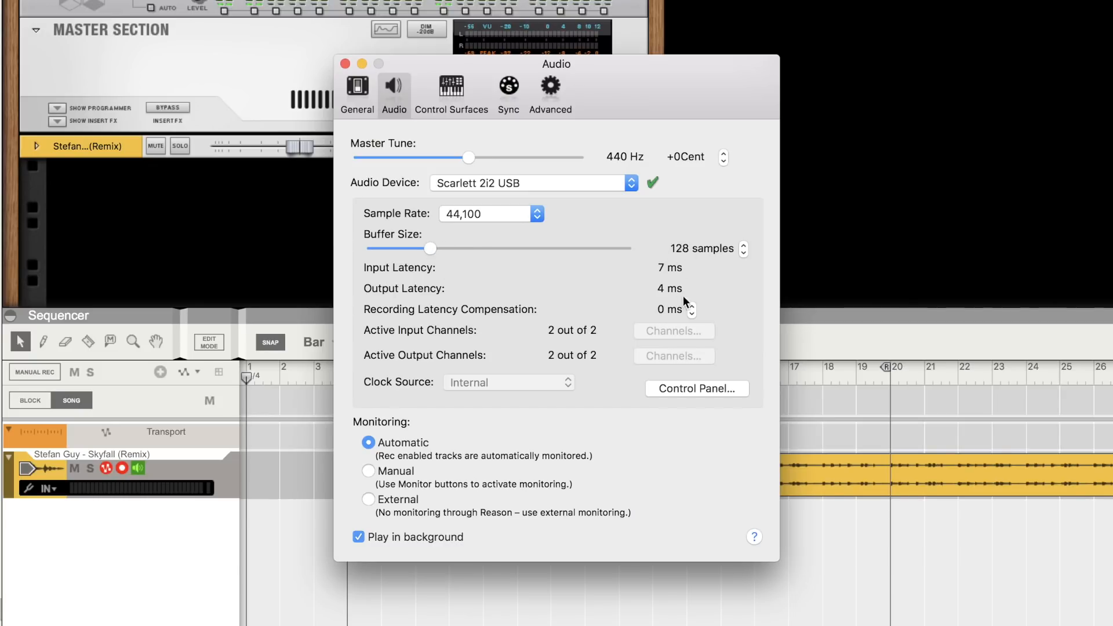
pyautogui.moveTo(566, 296)
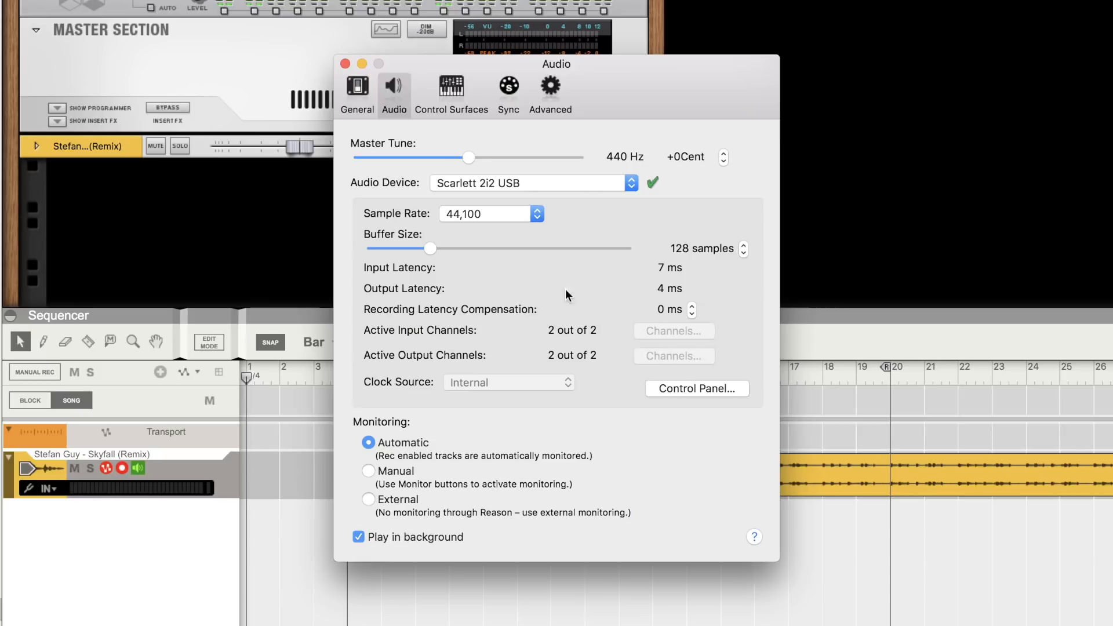
pyautogui.moveTo(438, 261)
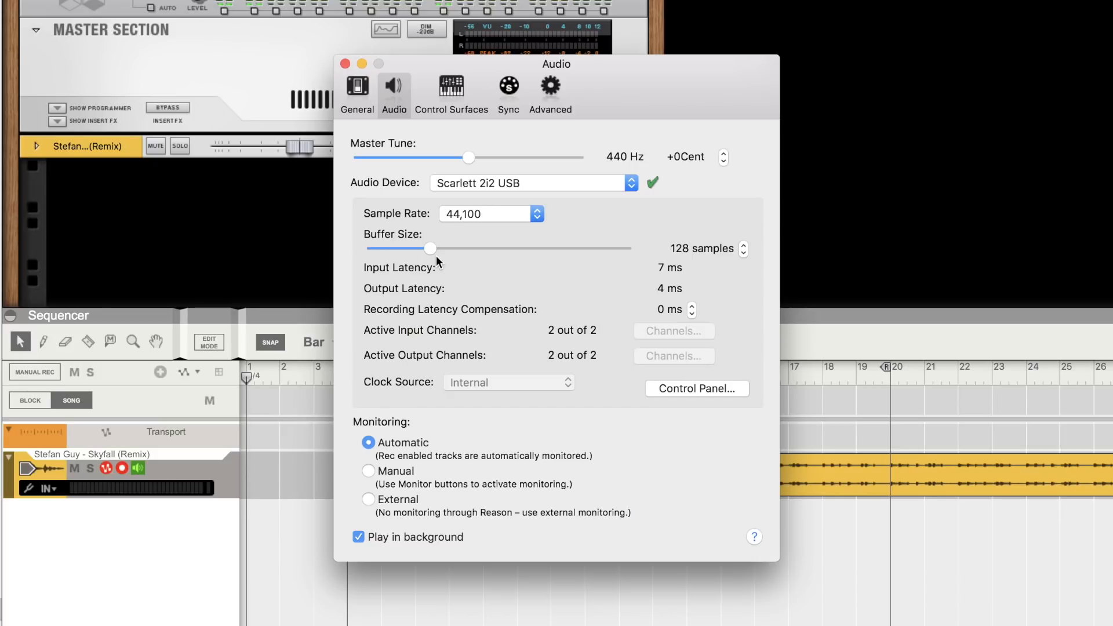
pyautogui.moveTo(427, 249); pyautogui.dragTo(539, 249)
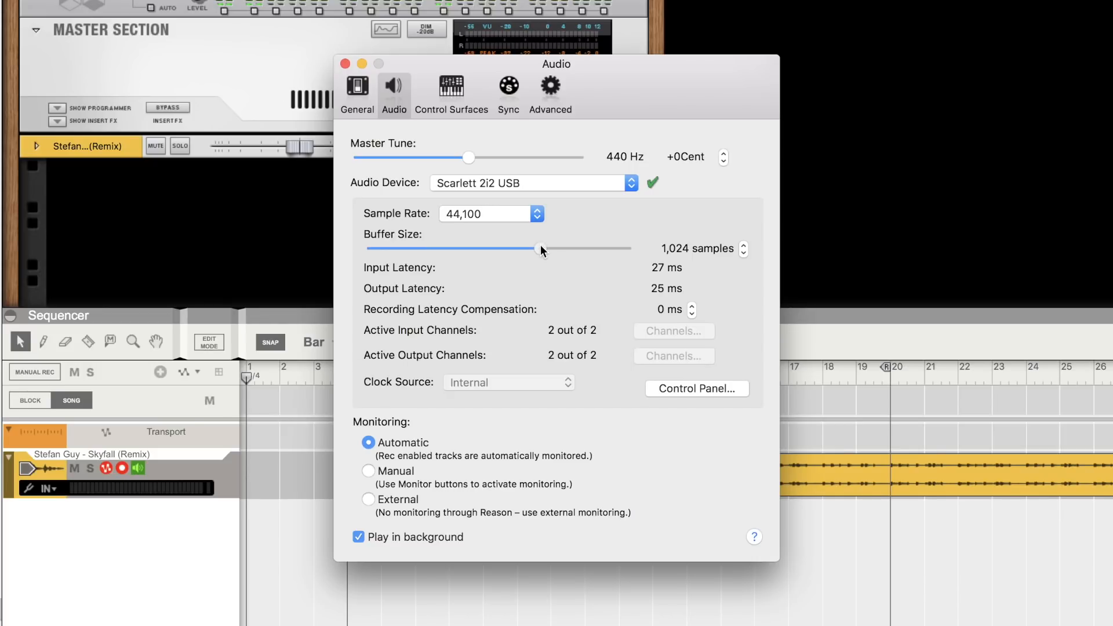
pyautogui.moveTo(524, 248); pyautogui.dragTo(602, 248)
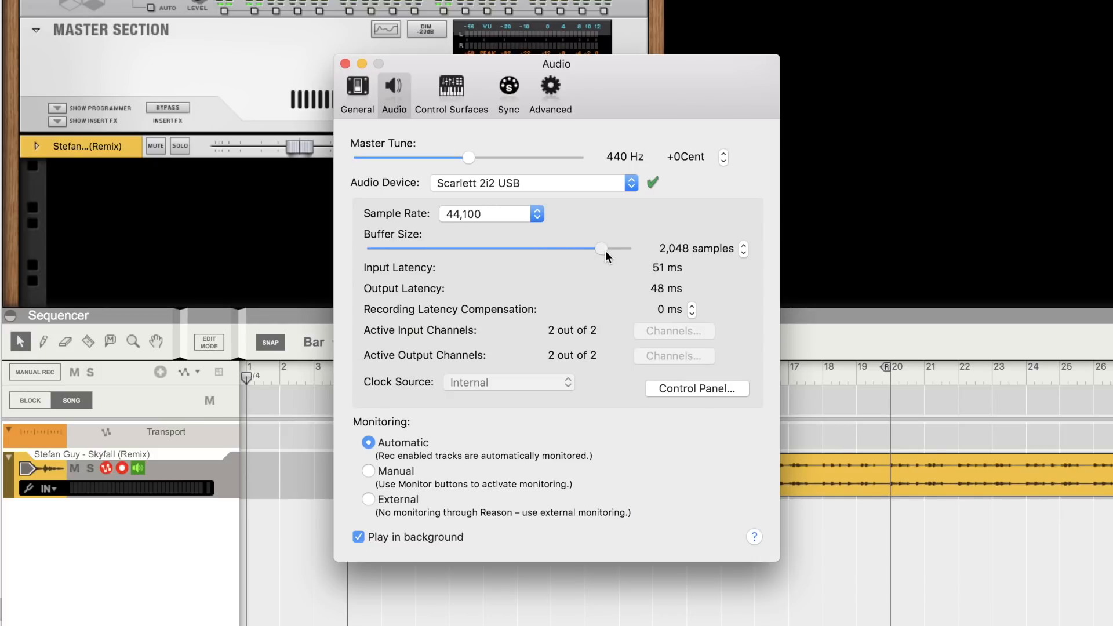
pyautogui.moveTo(603, 248); pyautogui.dragTo(513, 248)
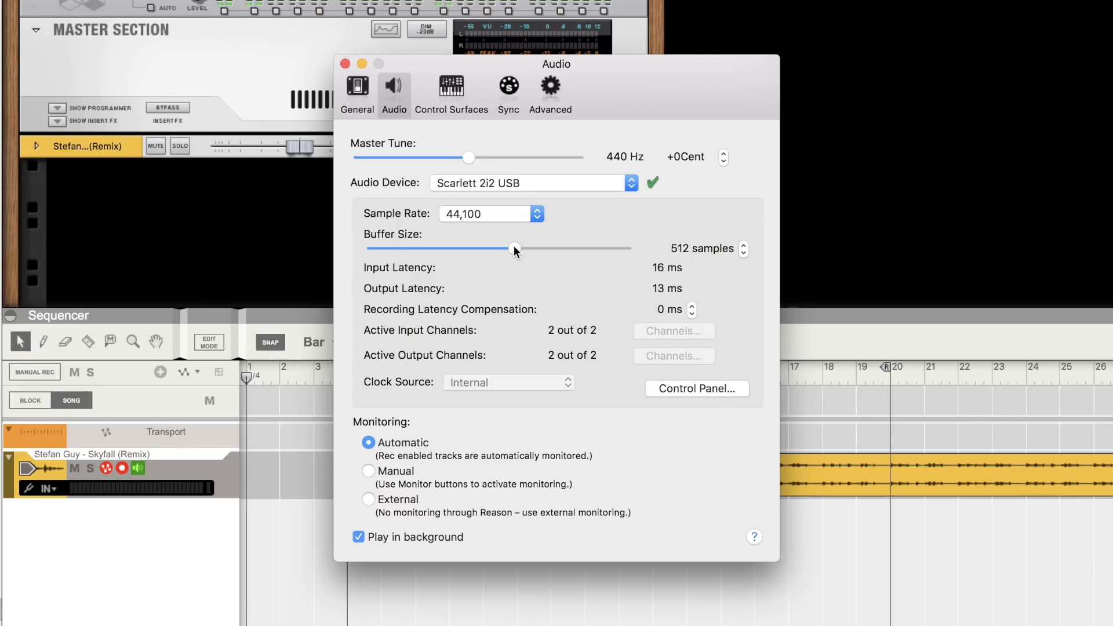
pyautogui.moveTo(515, 249); pyautogui.dragTo(482, 248)
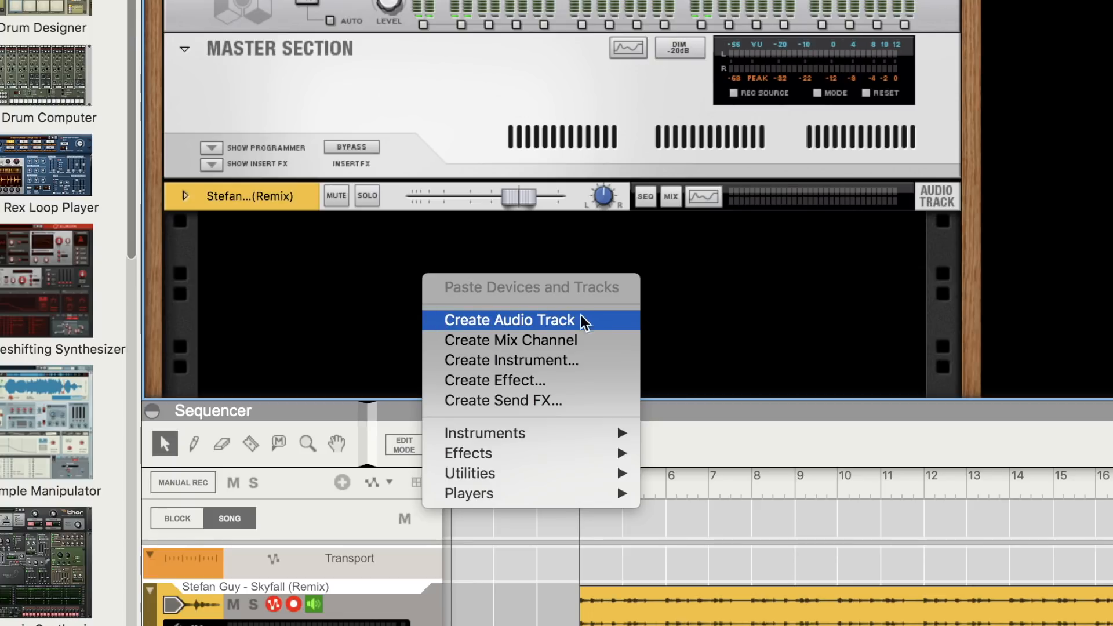
# Create a new audio track, Audio Track 1, with Scarlett 2i2 USB Input 1 as its input
pyautogui.click(509, 321)
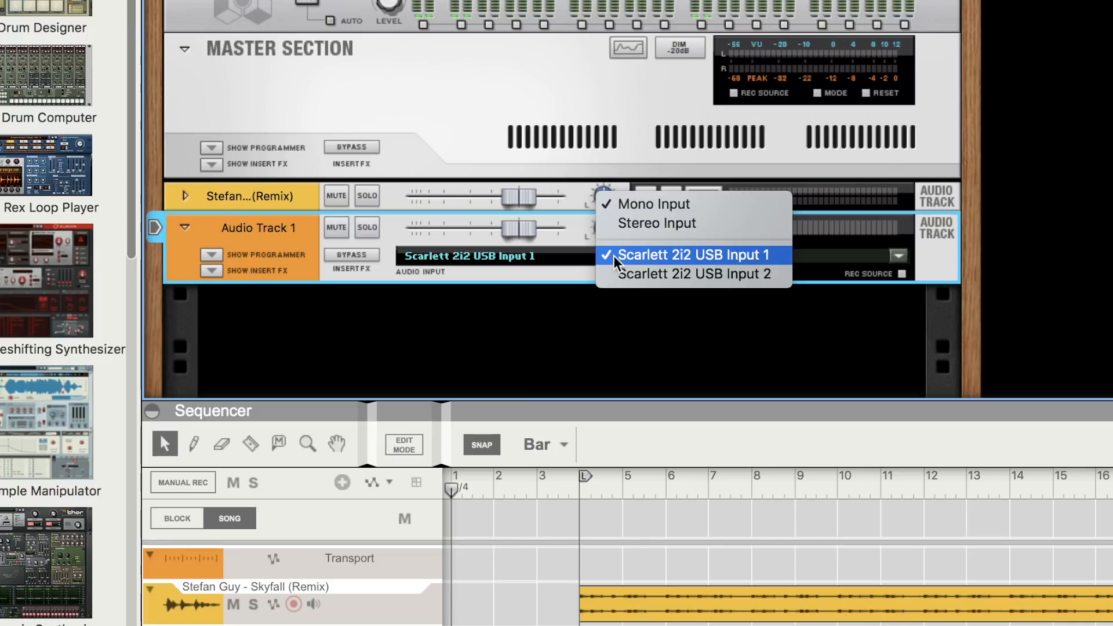
# Set Audio Track 1 to record from Scarlett 2i2 USB Input 2
pyautogui.click(694, 275)
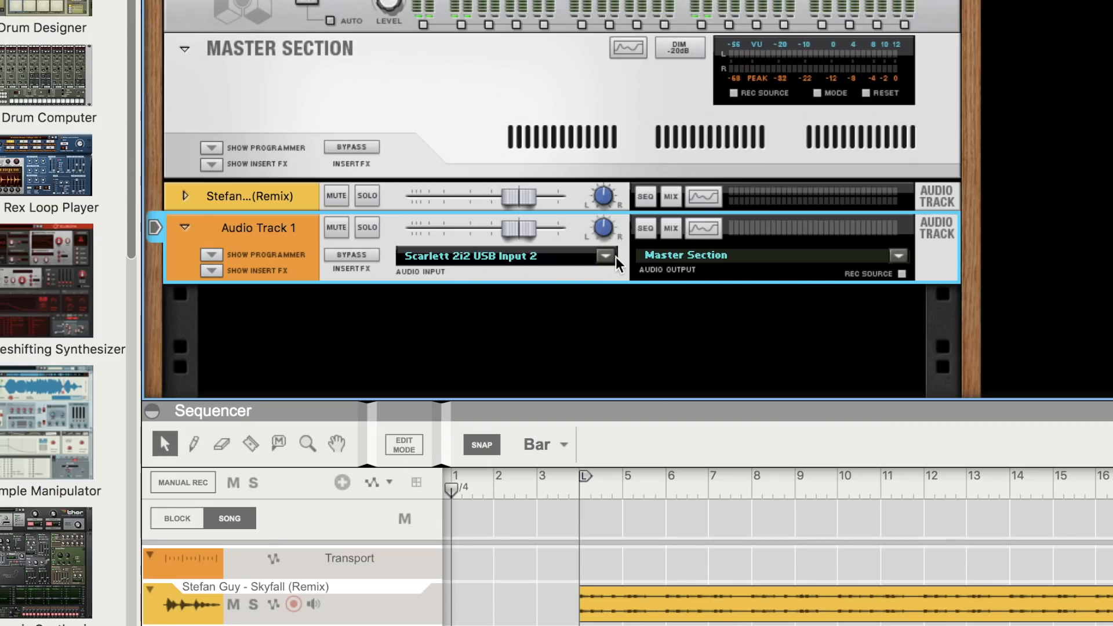
pyautogui.click(604, 256)
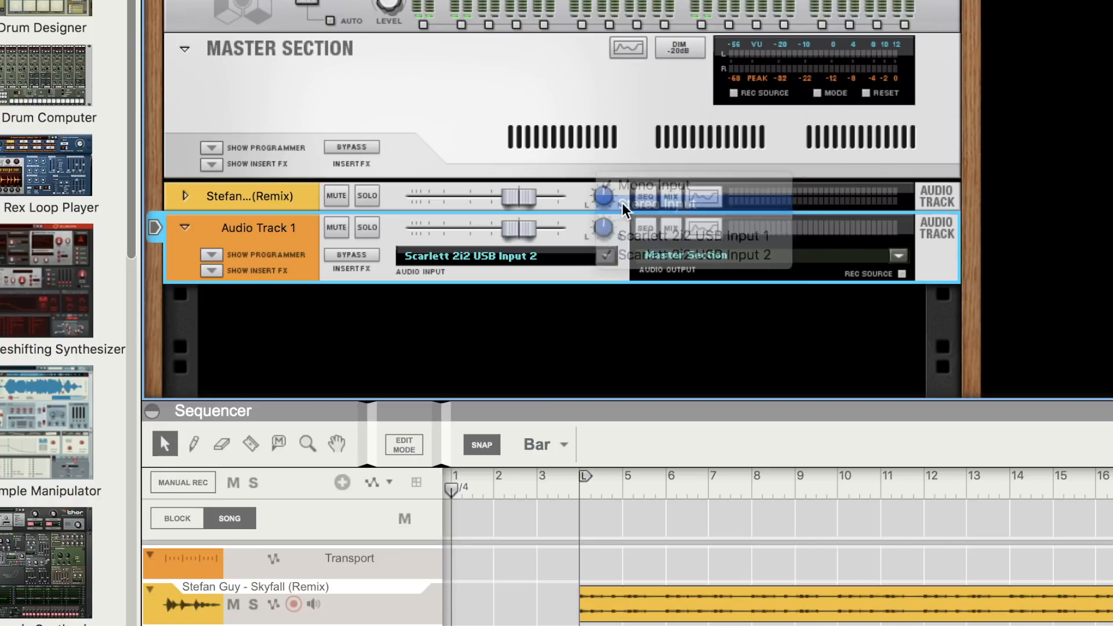
pyautogui.click(720, 256)
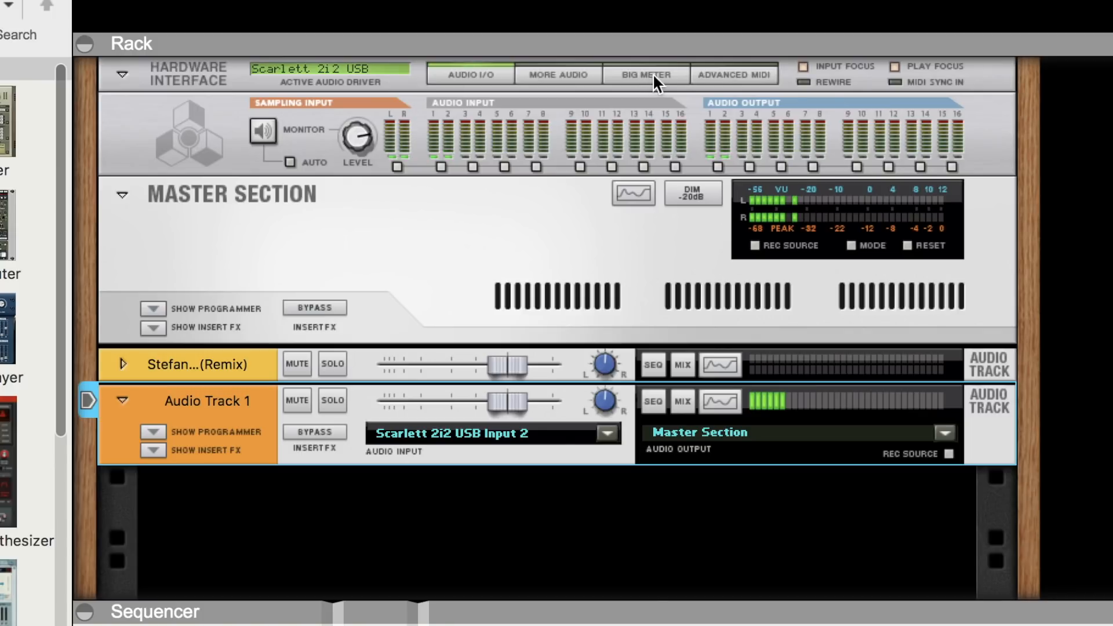
# Show the Big Meter on the Hardware Interface to watch the incoming level
pyautogui.click(645, 73)
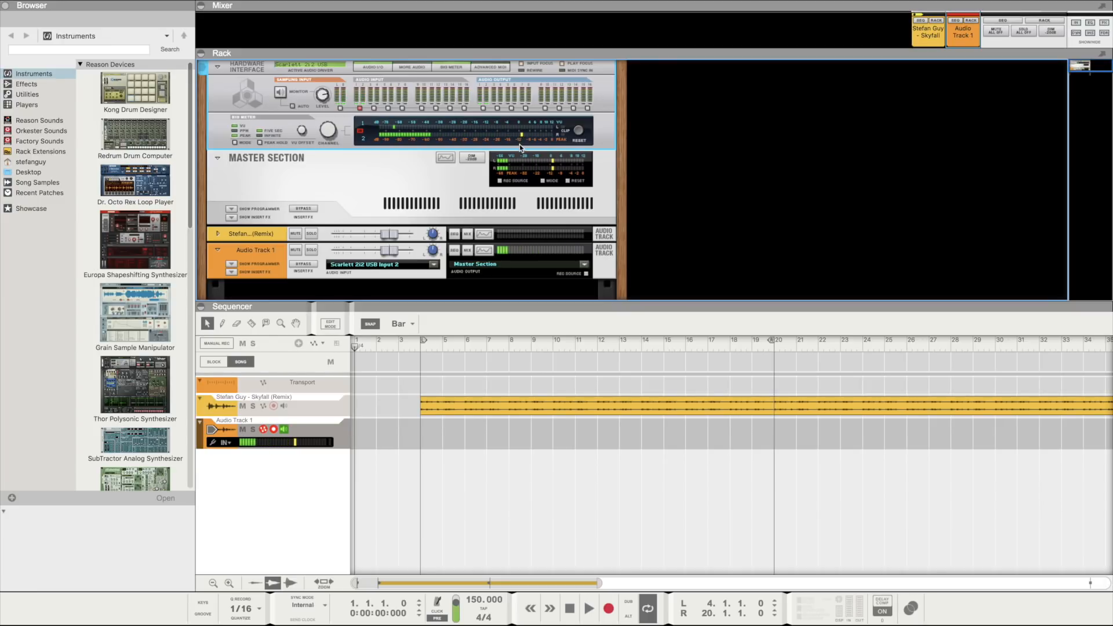
pyautogui.moveTo(565, 134)
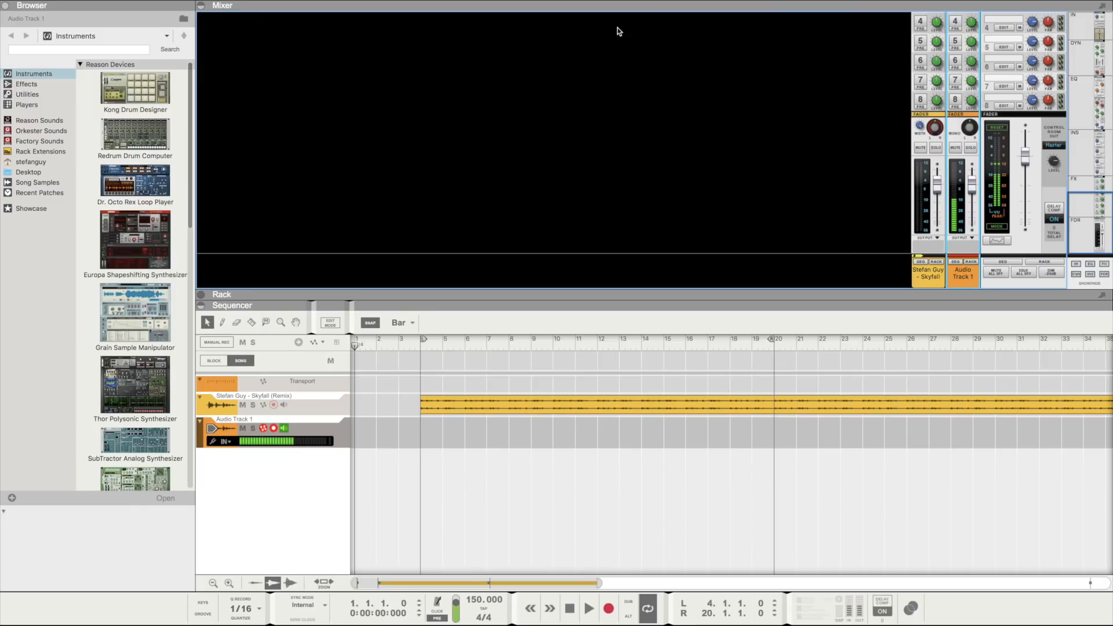
pyautogui.moveTo(917, 182)
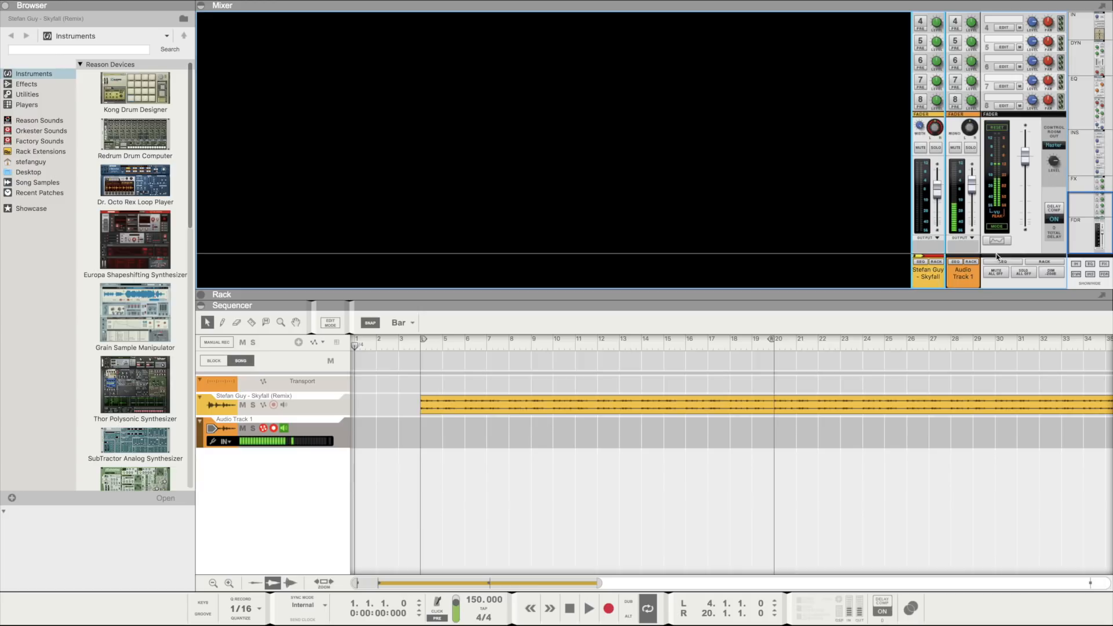
pyautogui.moveTo(943, 281)
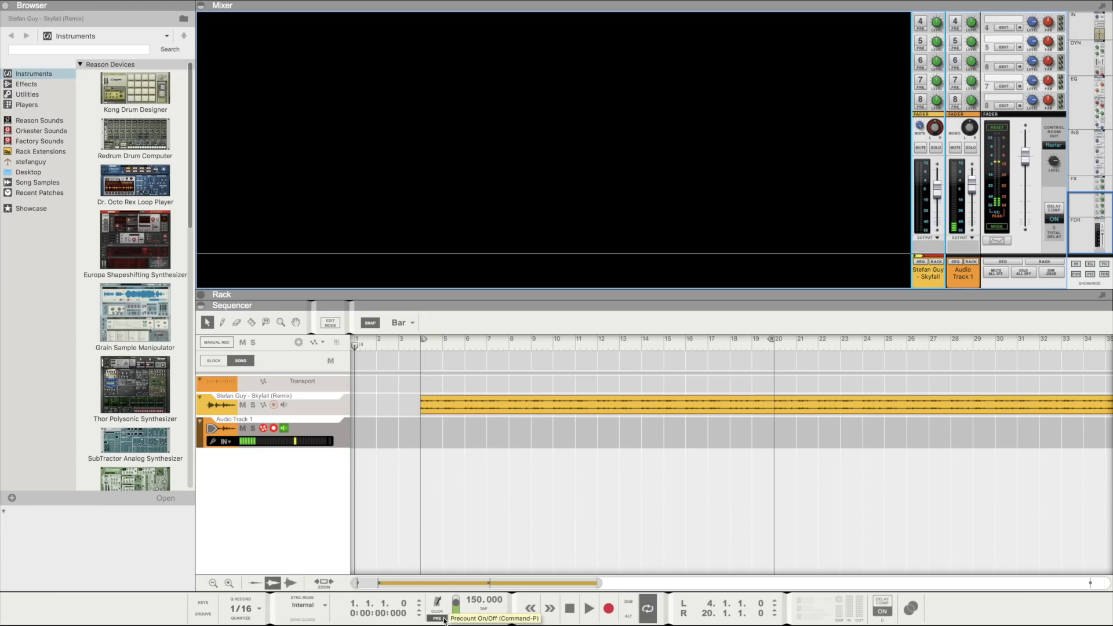
# Turn on the PRE count-in on the transport bar before recording
pyautogui.click(246, 9)
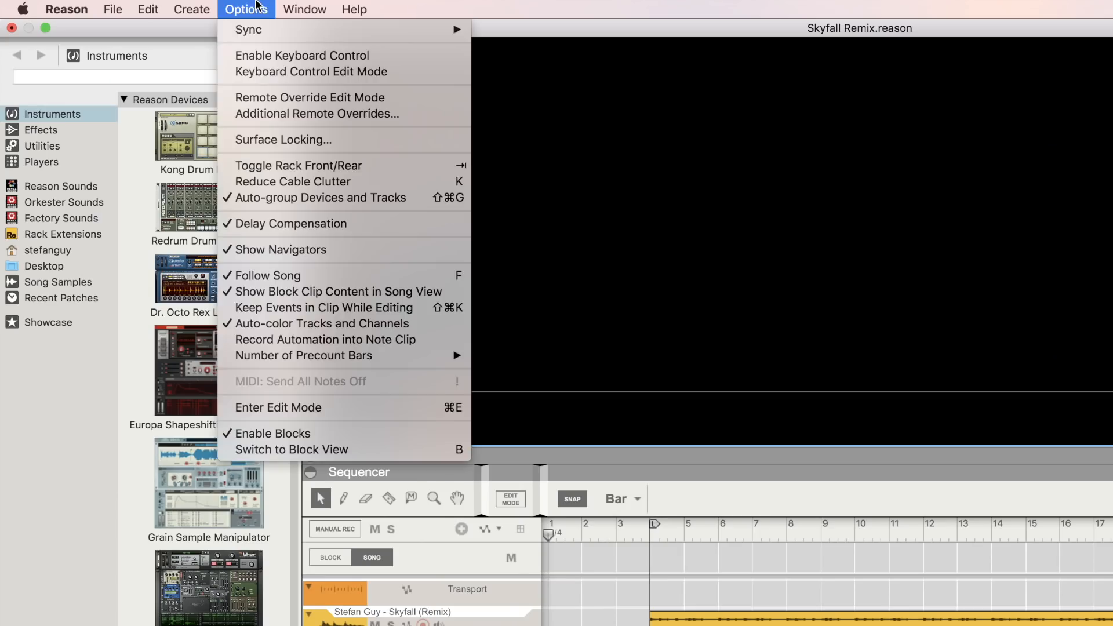
pyautogui.moveTo(305, 356)
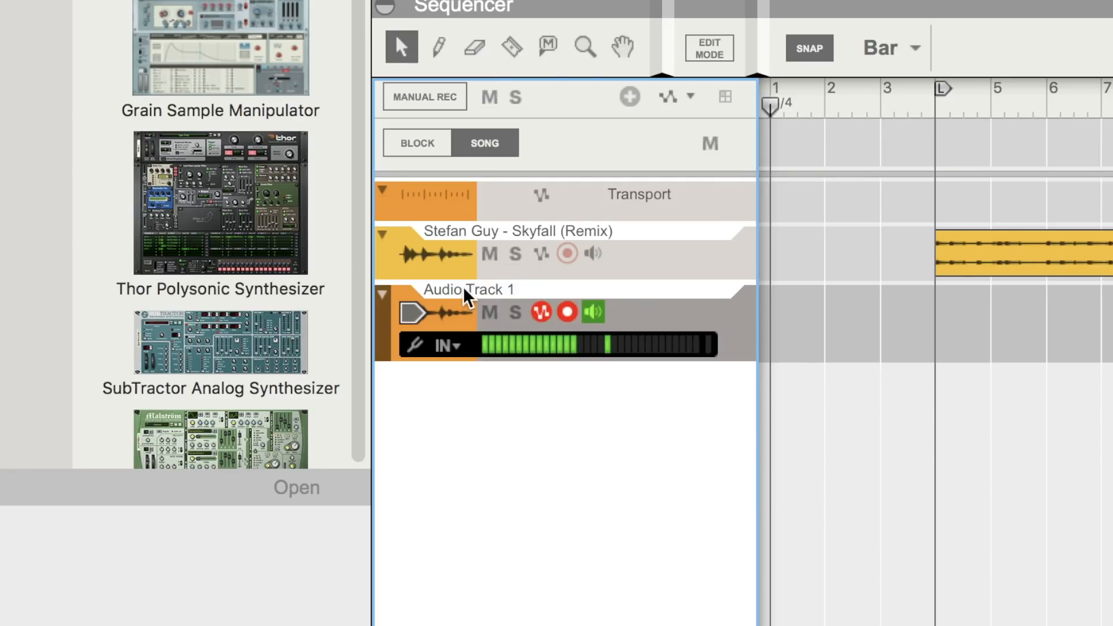
# Rename the vocal track to 'Verse 1'
pyautogui.write('Verse 1')
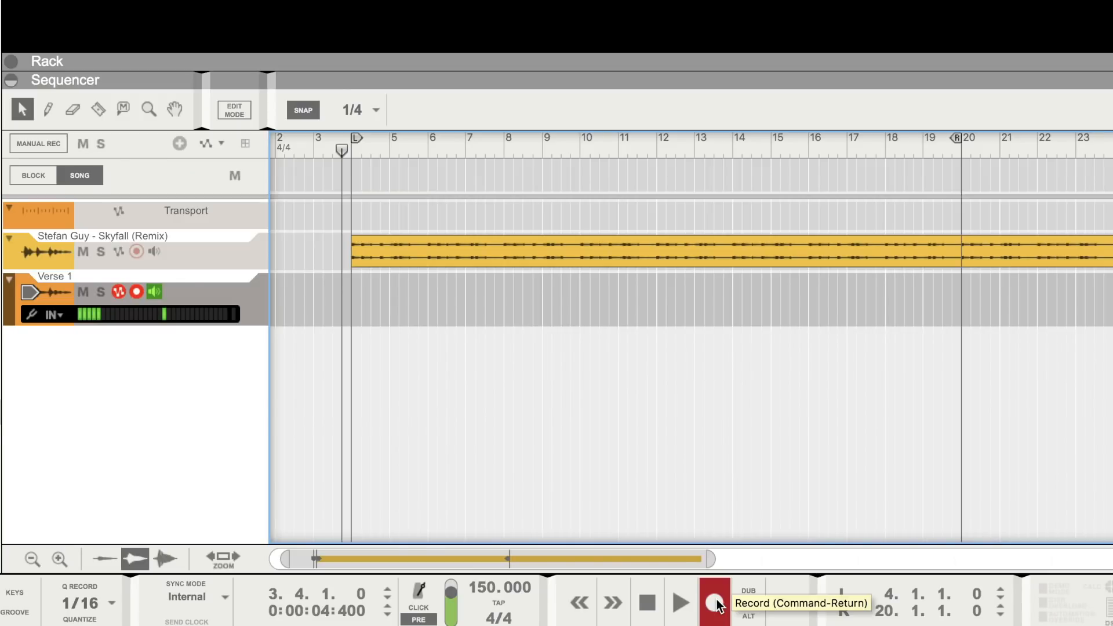
# Record a vocal take on Verse 1 from bar 3 up to the right locator at bar 20
pyautogui.click(715, 602)
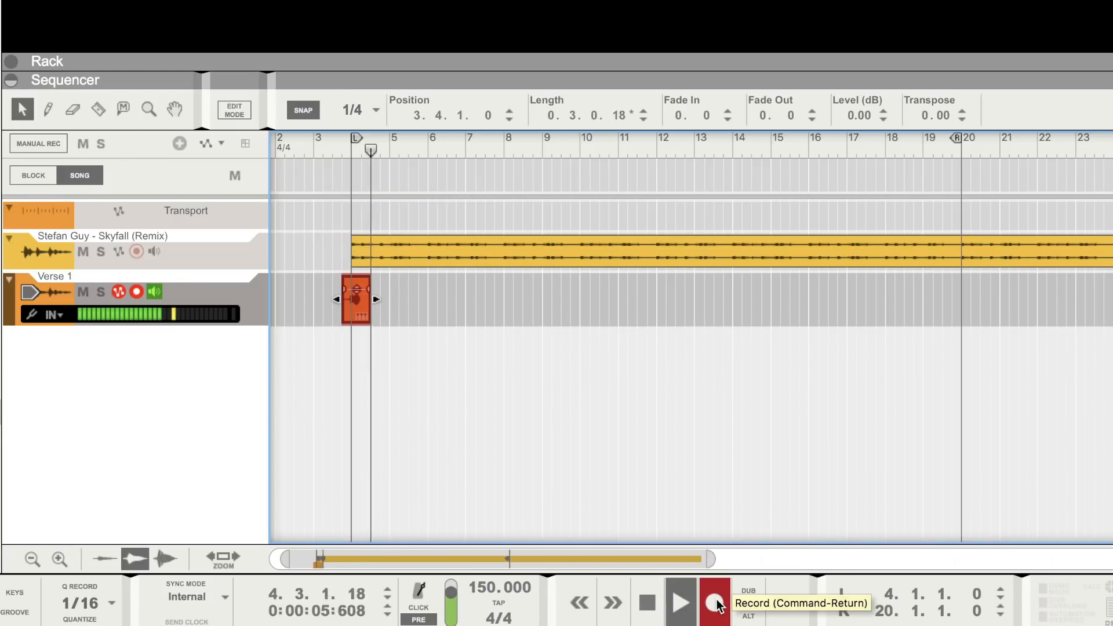
pyautogui.moveTo(375, 299); pyautogui.dragTo(421, 299)
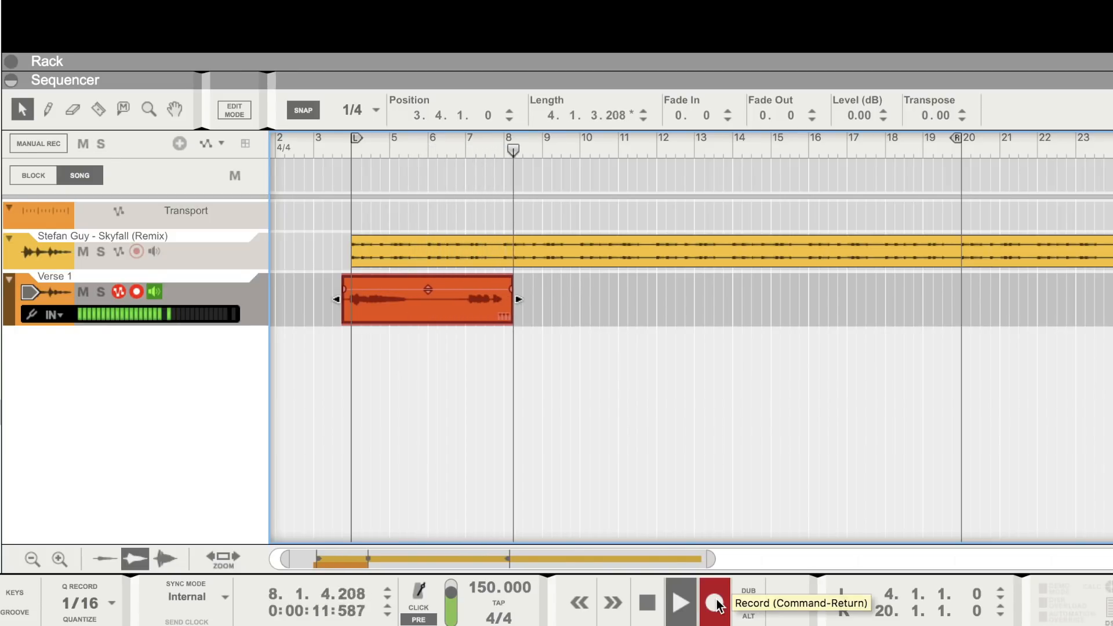
pyautogui.moveTo(519, 298); pyautogui.dragTo(569, 298)
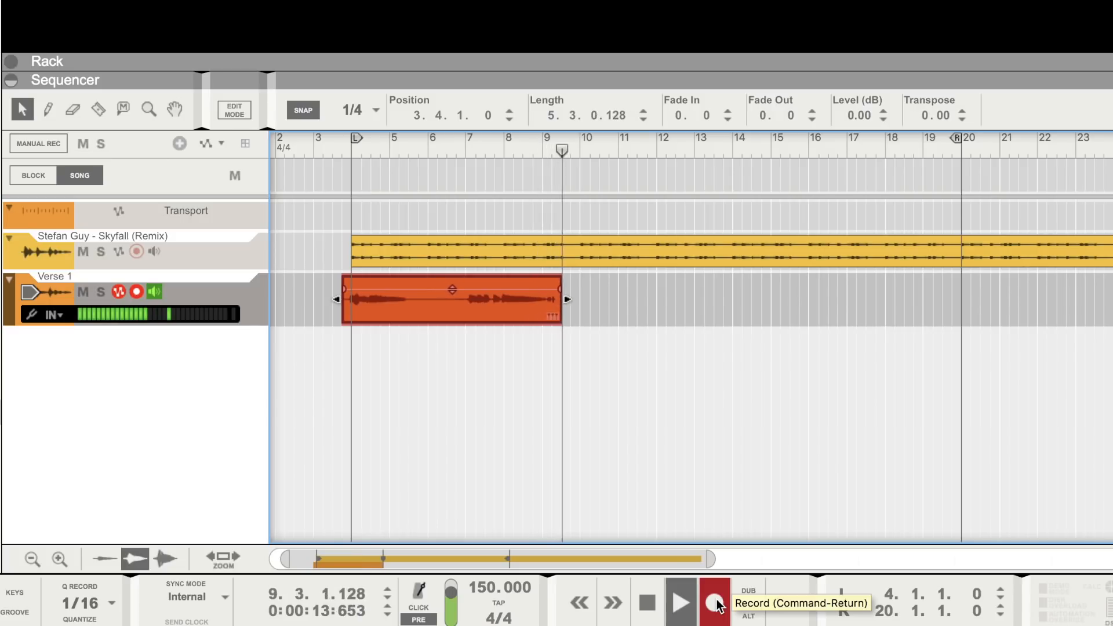
pyautogui.moveTo(561, 299); pyautogui.dragTo(606, 300)
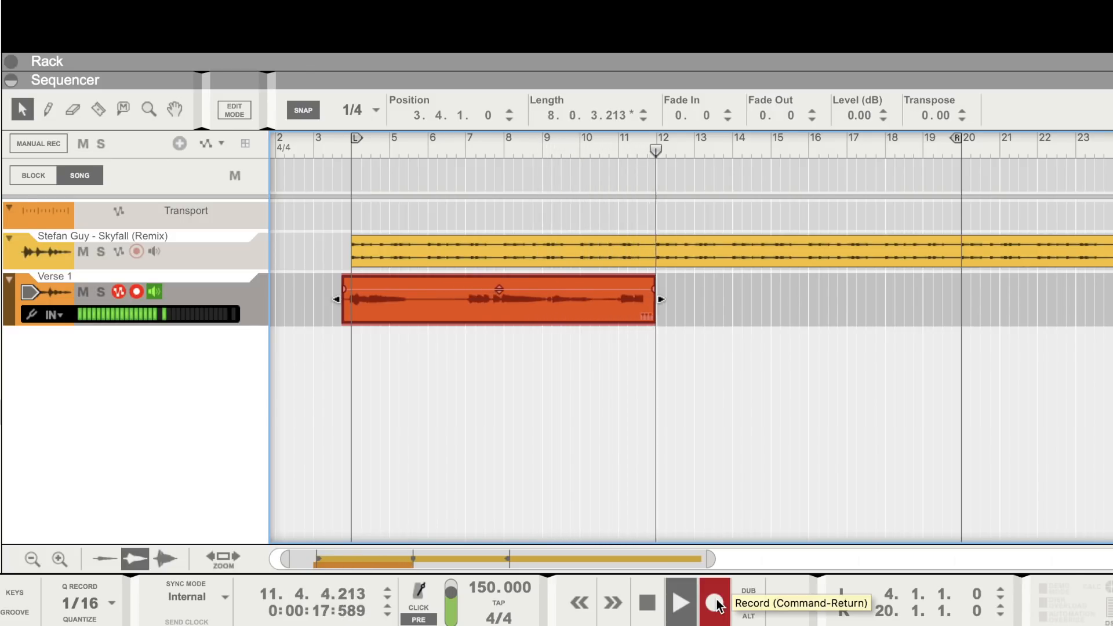
pyautogui.moveTo(653, 298); pyautogui.dragTo(706, 298)
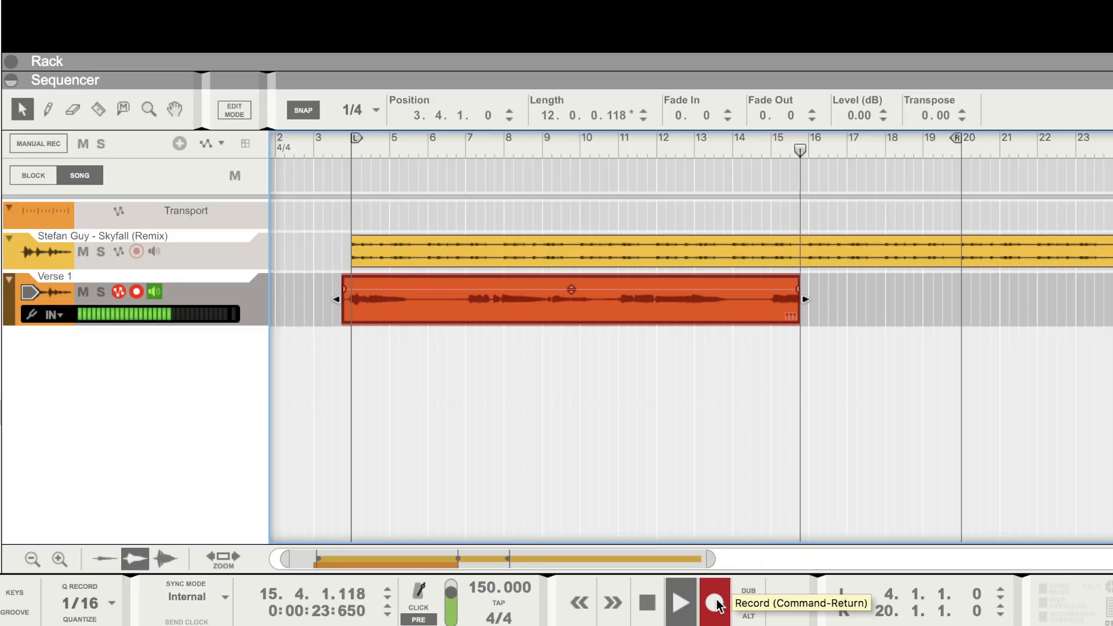
pyautogui.moveTo(798, 298); pyautogui.dragTo(849, 298)
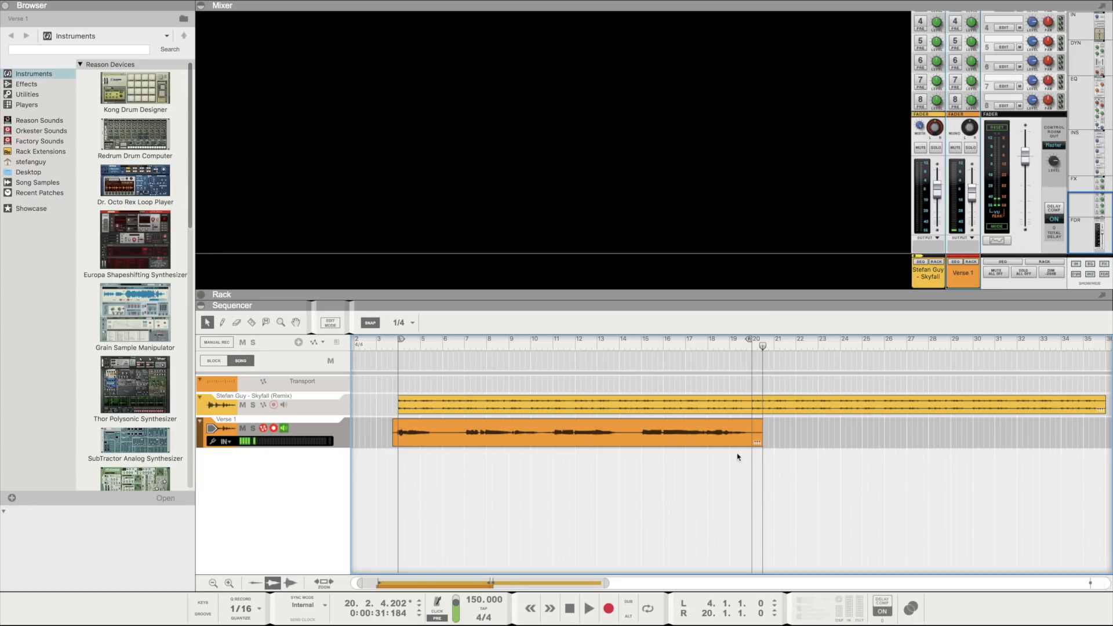
# Record another vocal take over the same verse region from the left locator
pyautogui.click(575, 432)
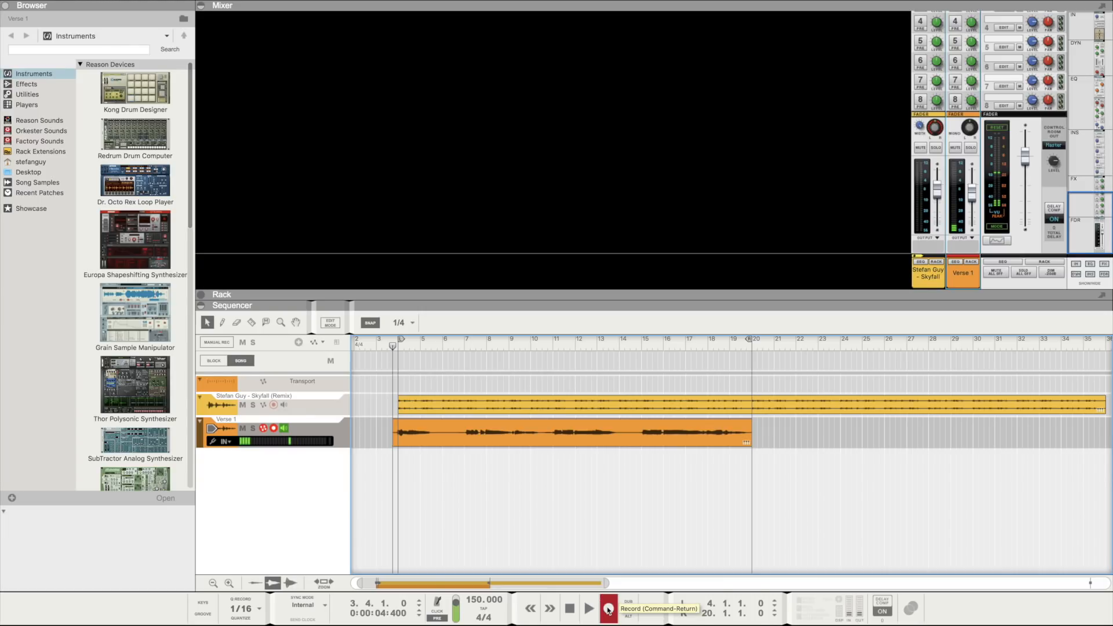
pyautogui.click(589, 609)
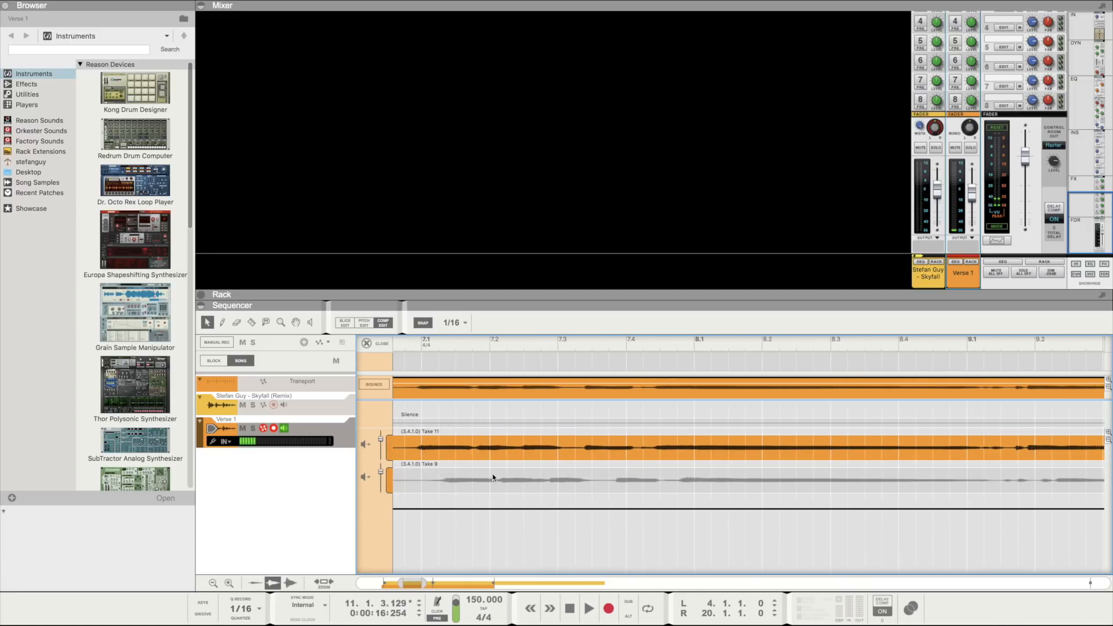
# Select Take 9 in the Comp Editor so it plays from bar 11 after Take 11
pyautogui.click(498, 476)
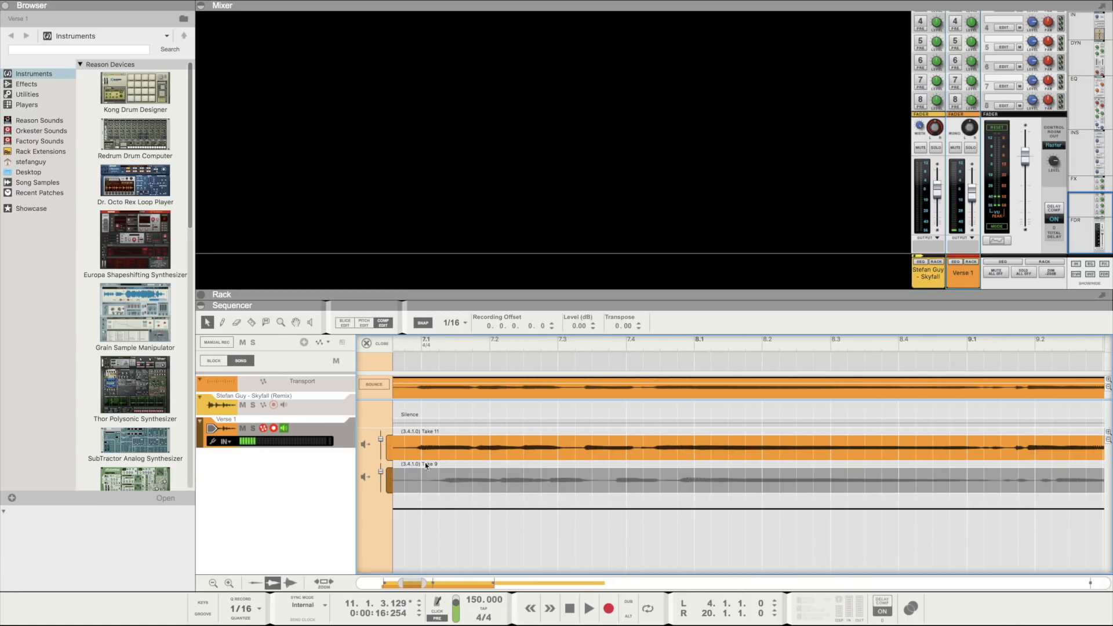
pyautogui.moveTo(466, 475)
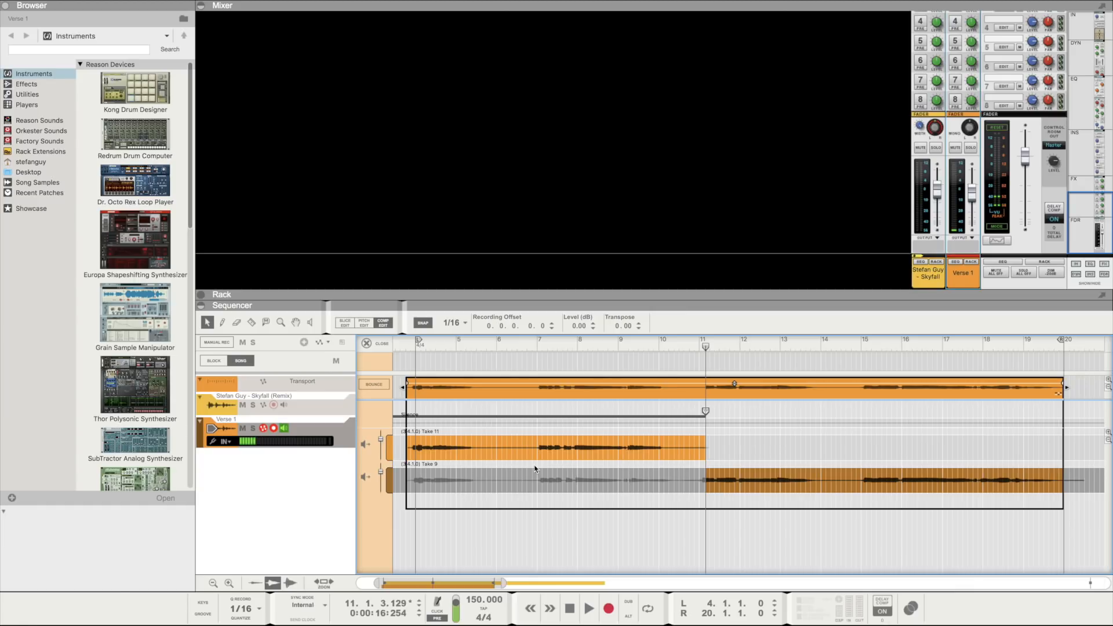
pyautogui.moveTo(693, 406)
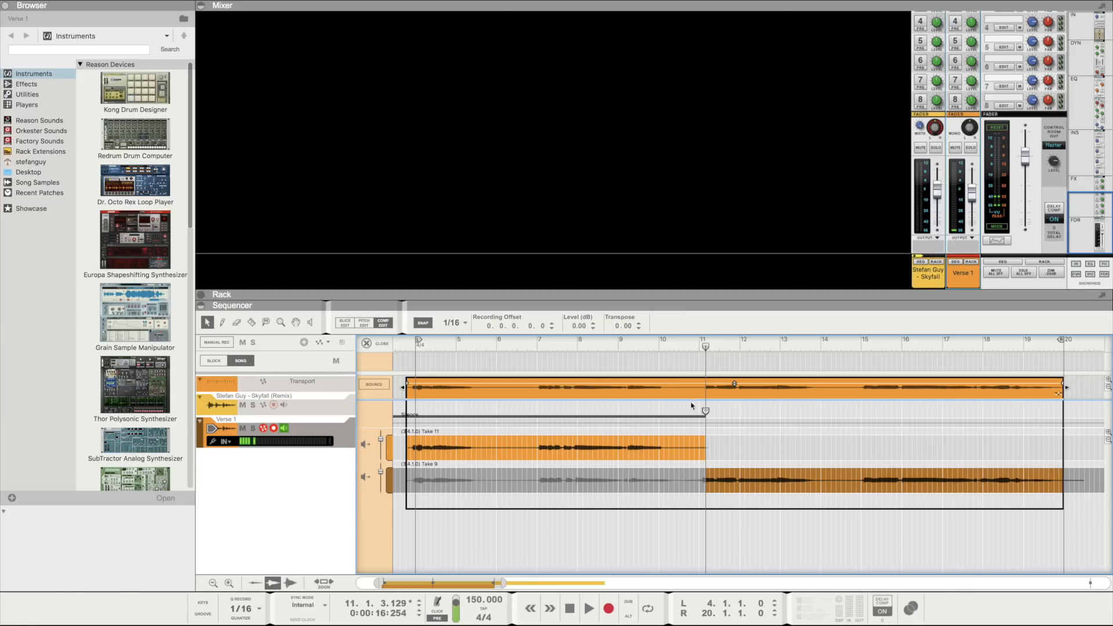